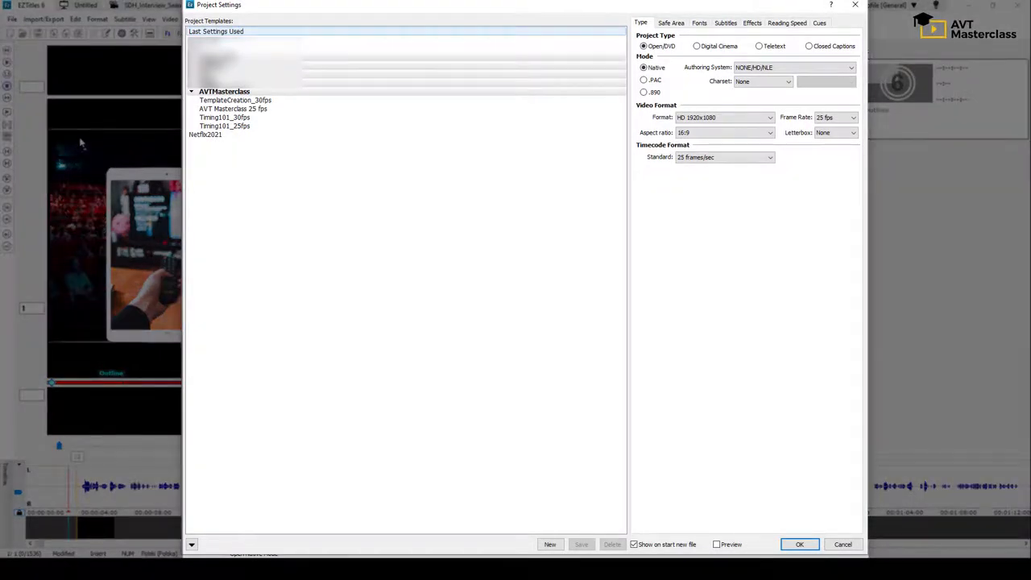
Close the current project settings and reopen them from the File menu.
left_click(799, 544)
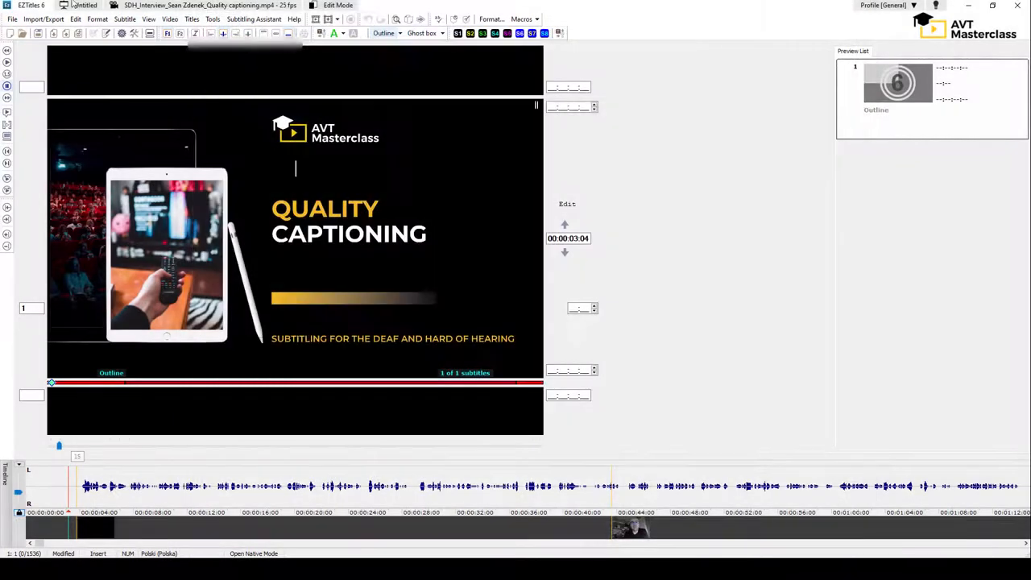
left_click(12, 19)
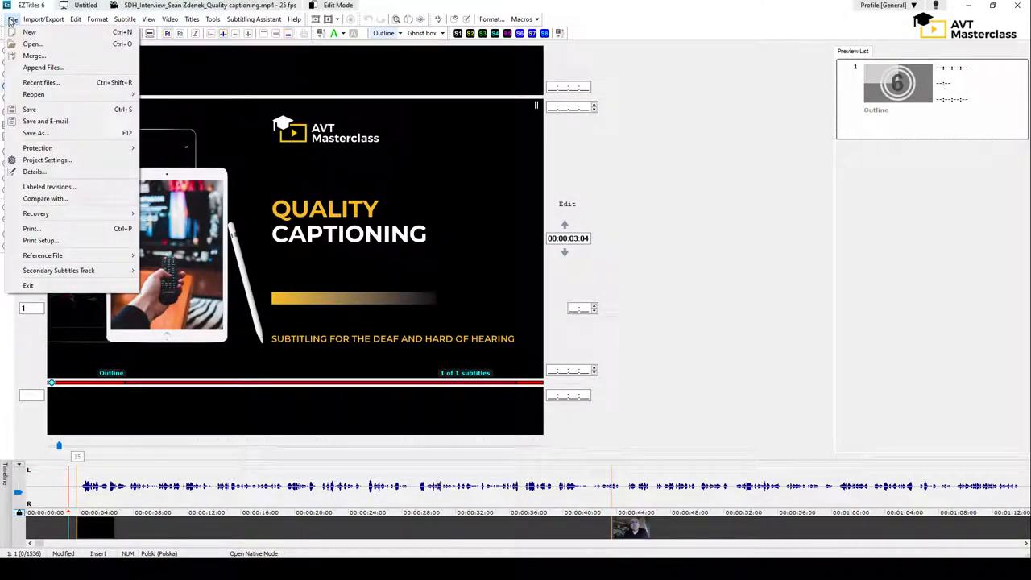
mouse_move(46, 159)
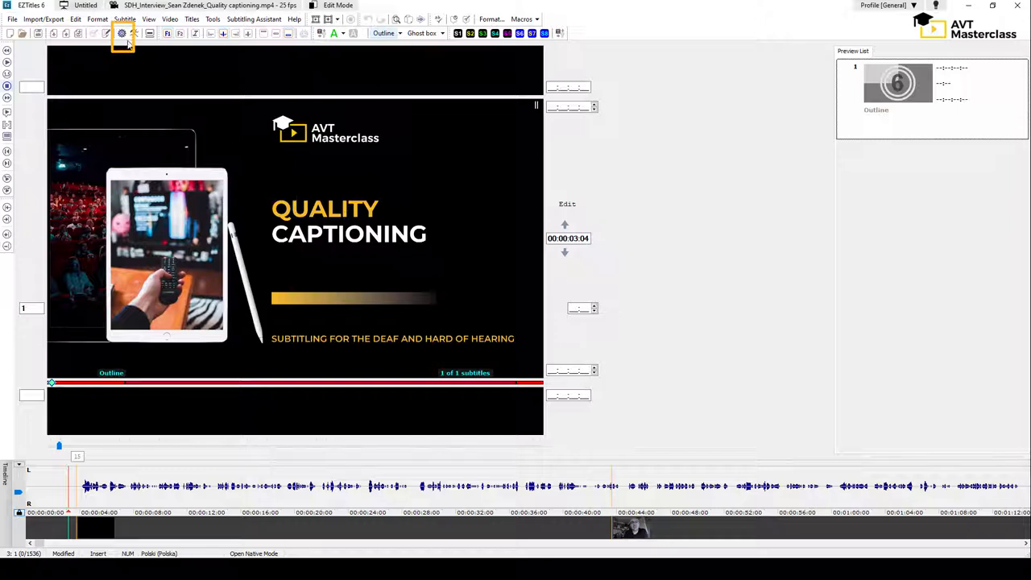
left_click(122, 33)
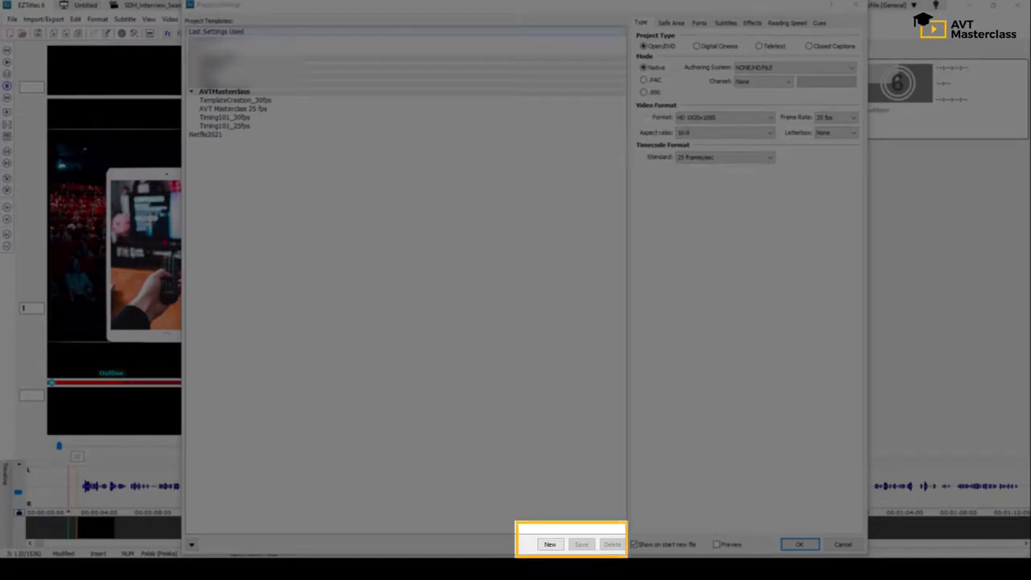
Create a new template named 'SDH' in the AVTMasterclass group.
left_click(550, 544)
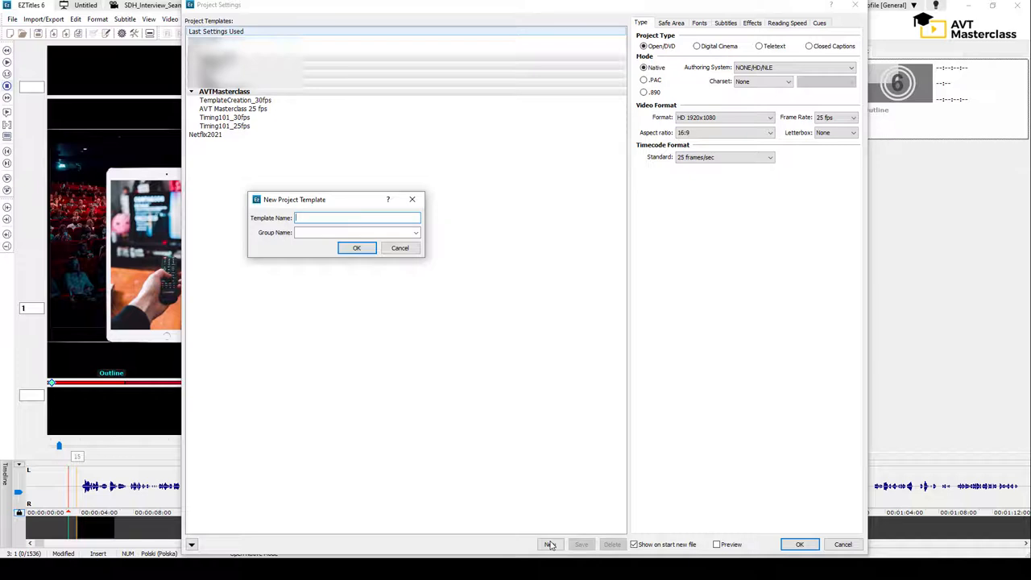
type("SDH")
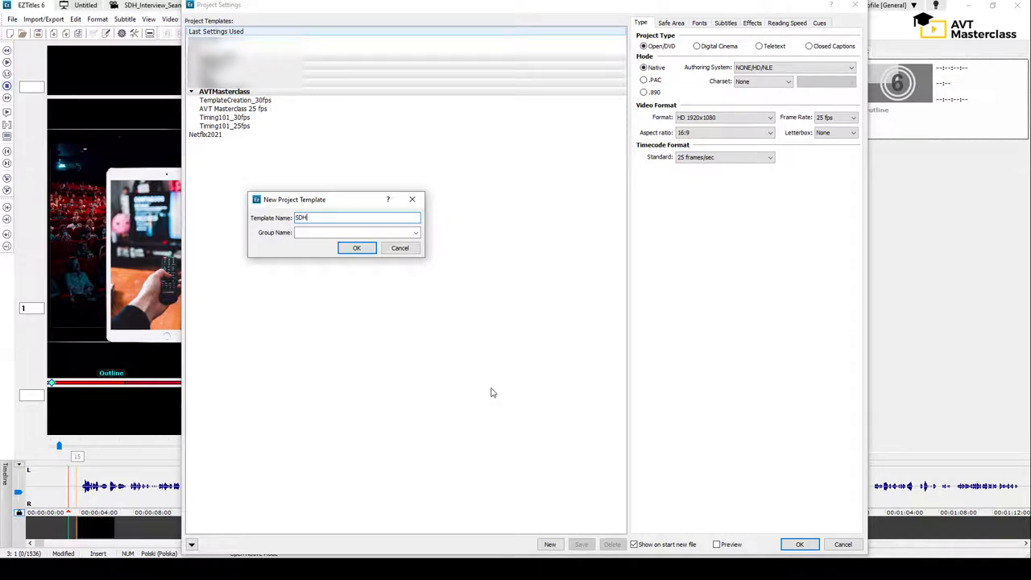
left_click(415, 232)
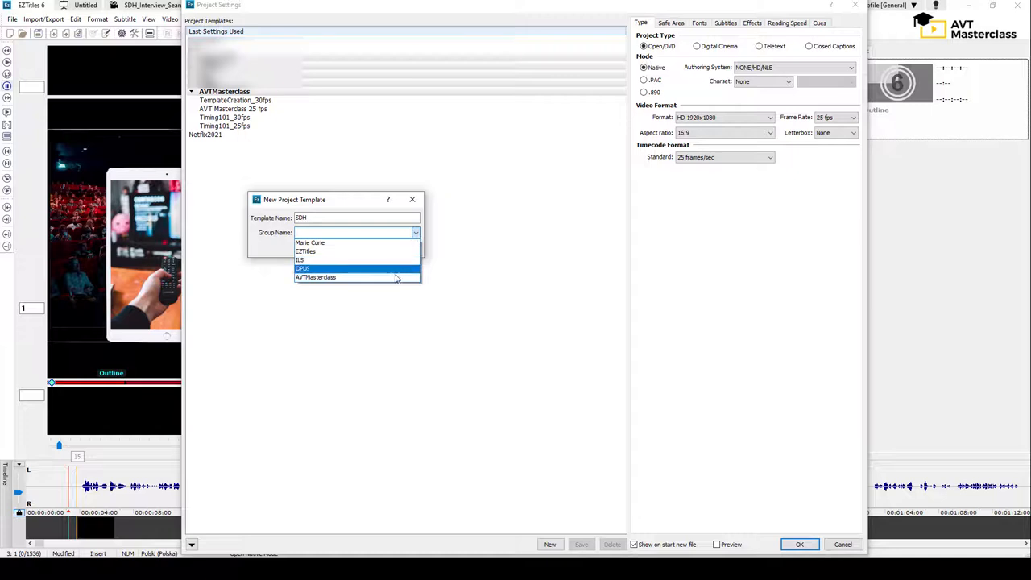
left_click(315, 277)
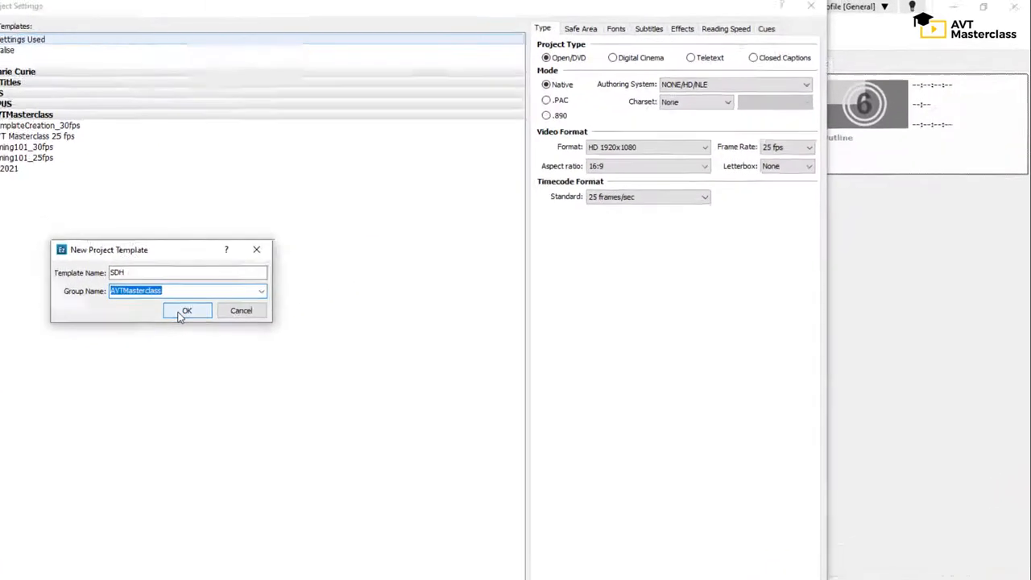
left_click(187, 311)
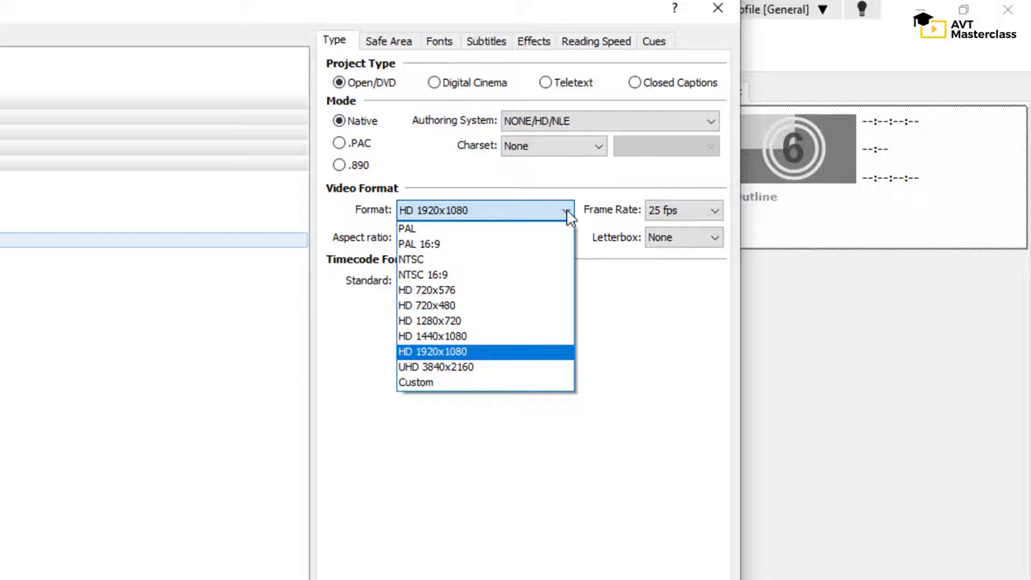
Confirm HD 1920x1080 format and 25 fps frame rate, then view Safe Area settings.
left_click(433, 351)
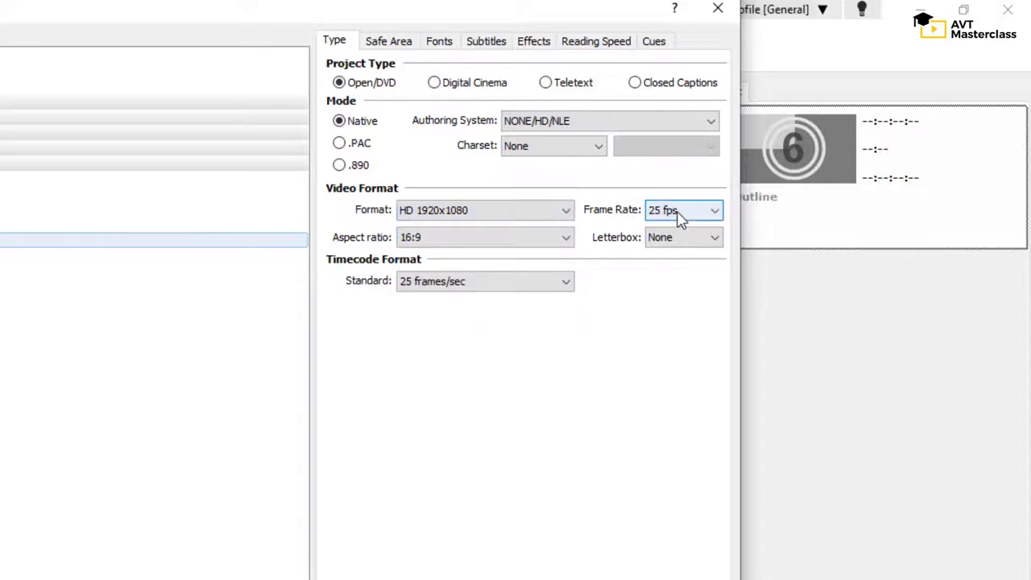
left_click(712, 211)
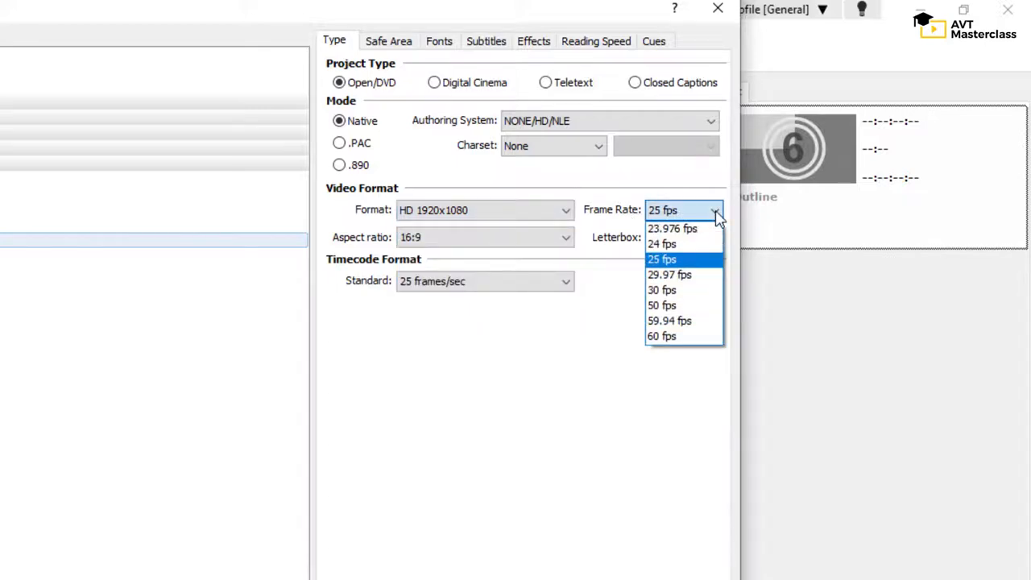
left_click(661, 258)
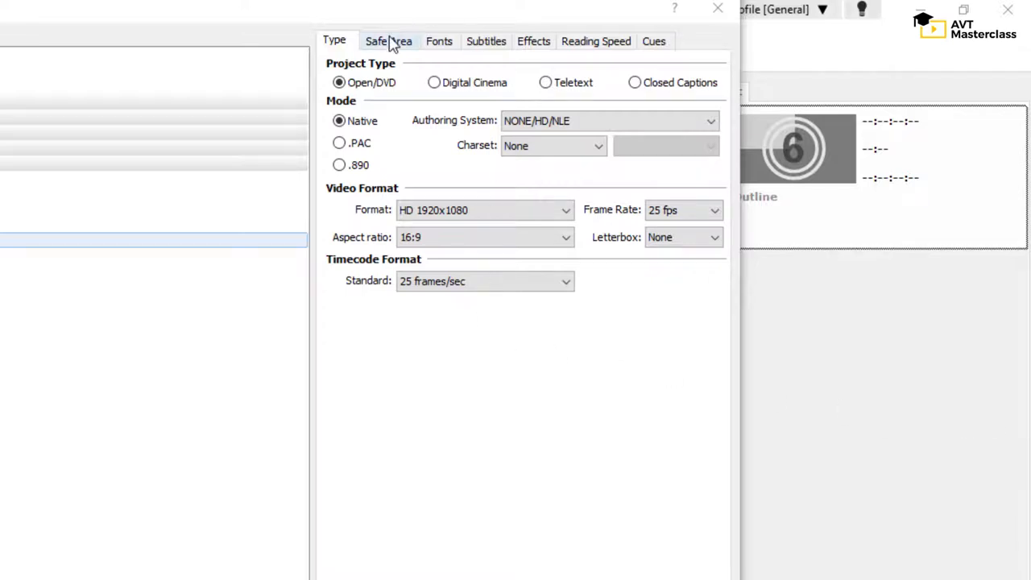
left_click(388, 41)
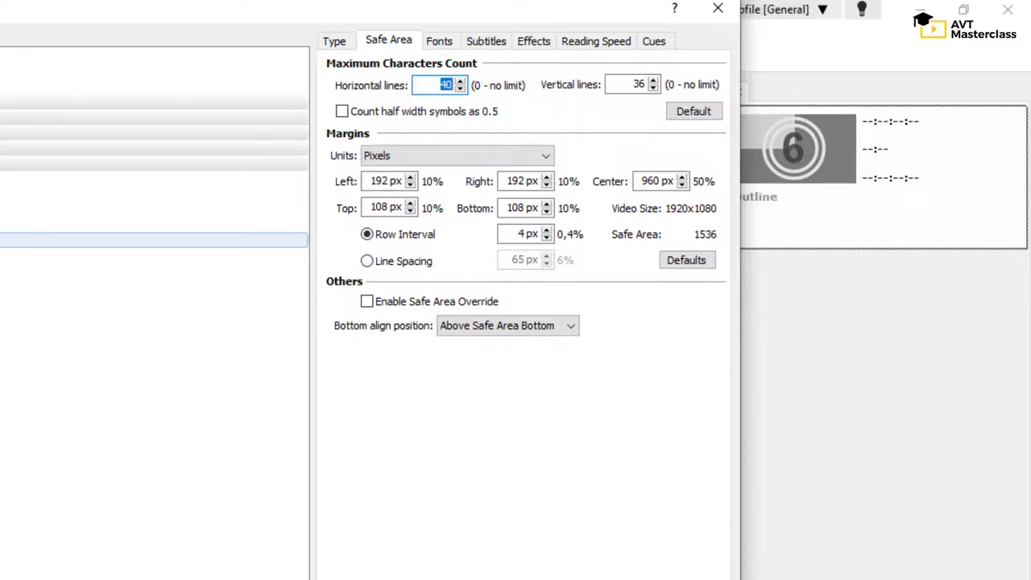
Make new subtitles default to Font 1 with Center alignment.
left_click(485, 41)
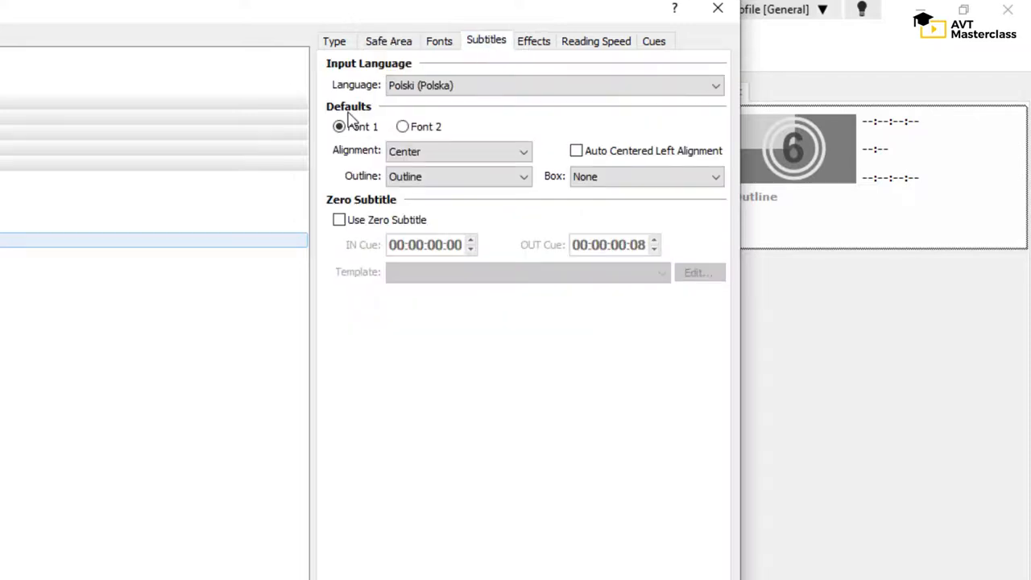
mouse_move(328, 137)
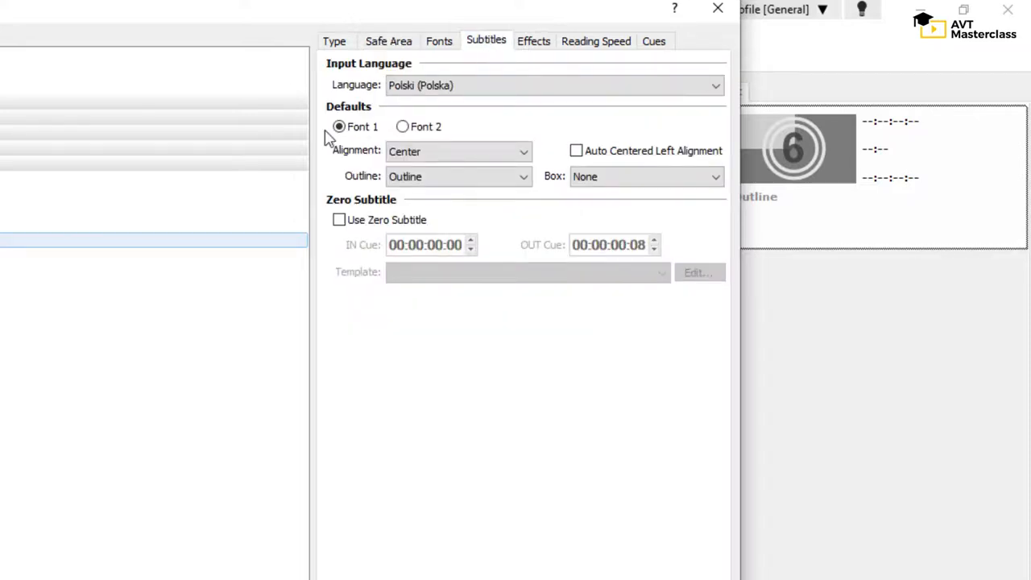
left_click(458, 151)
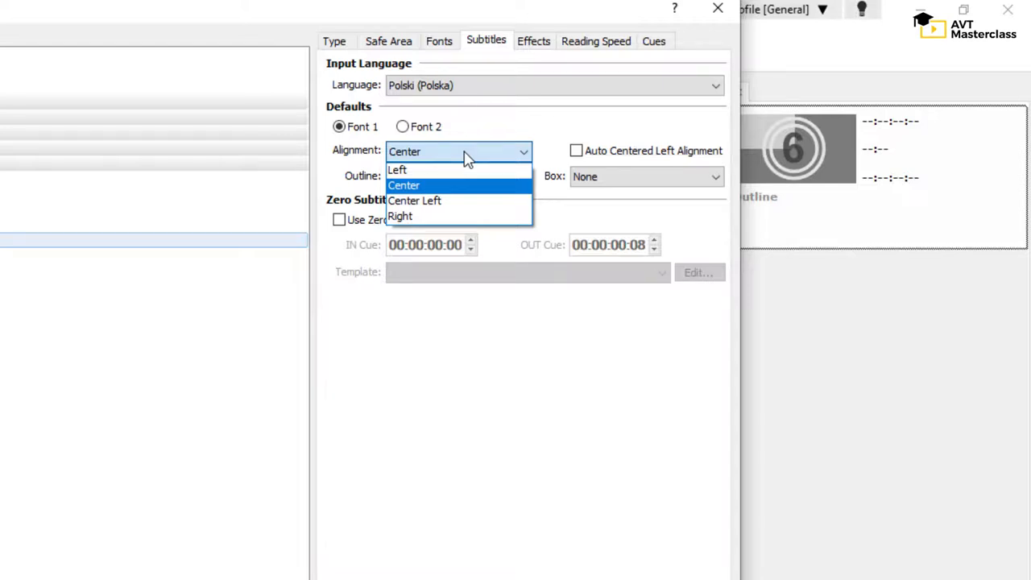
left_click(595, 41)
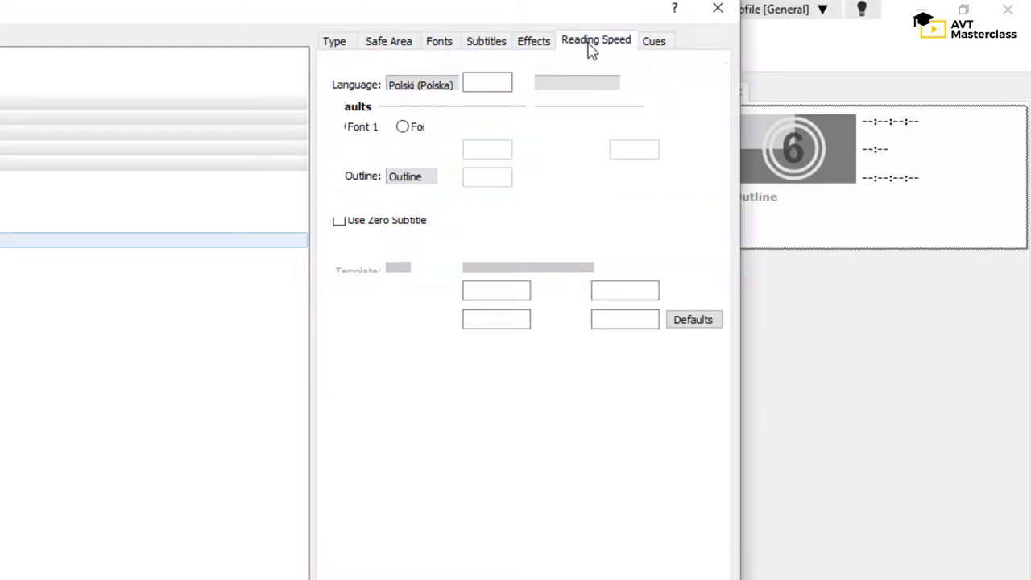
Compare words per minute, then keep reading speed at 17 characters per second.
left_click(596, 40)
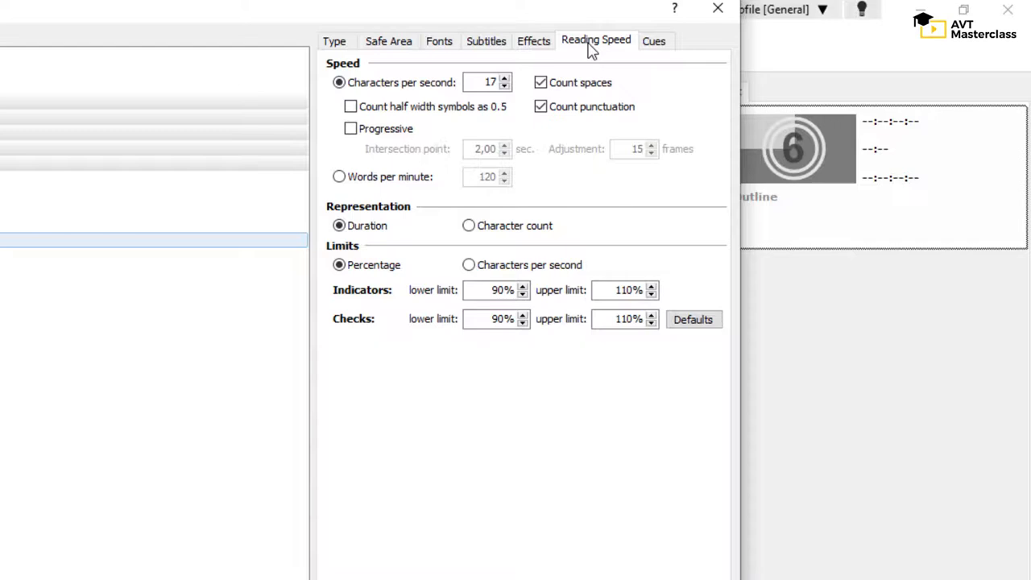
mouse_move(119, 329)
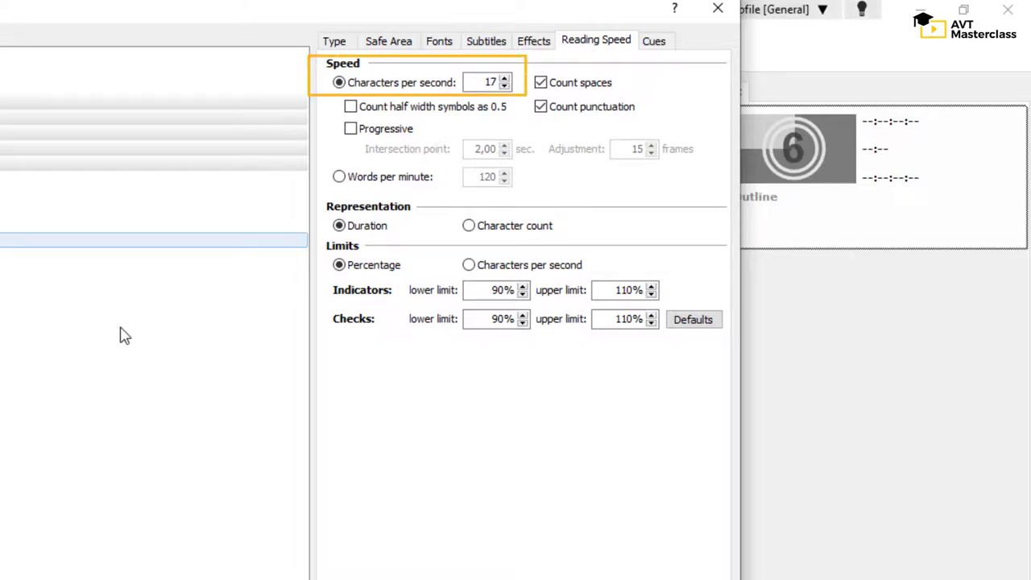
left_click(339, 176)
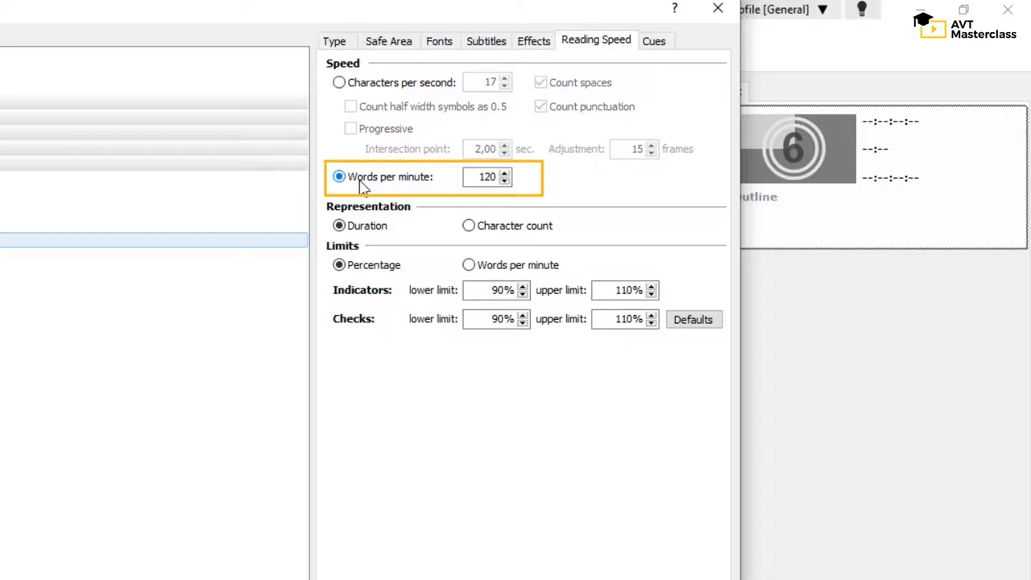
left_click(338, 82)
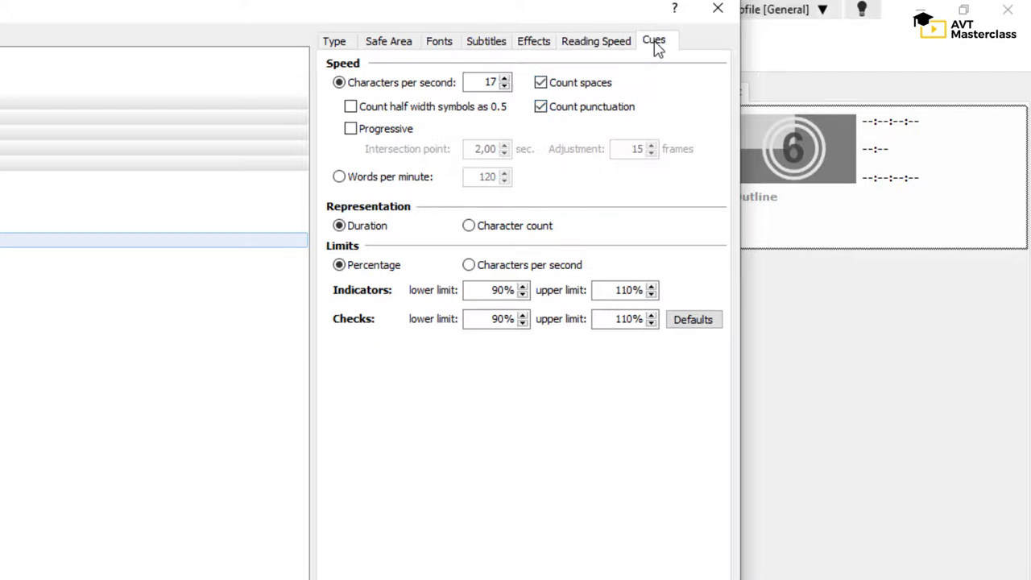
Apply cue rules: 2-frame interval, 25–150 frame durations, snap to shot changes.
left_click(653, 40)
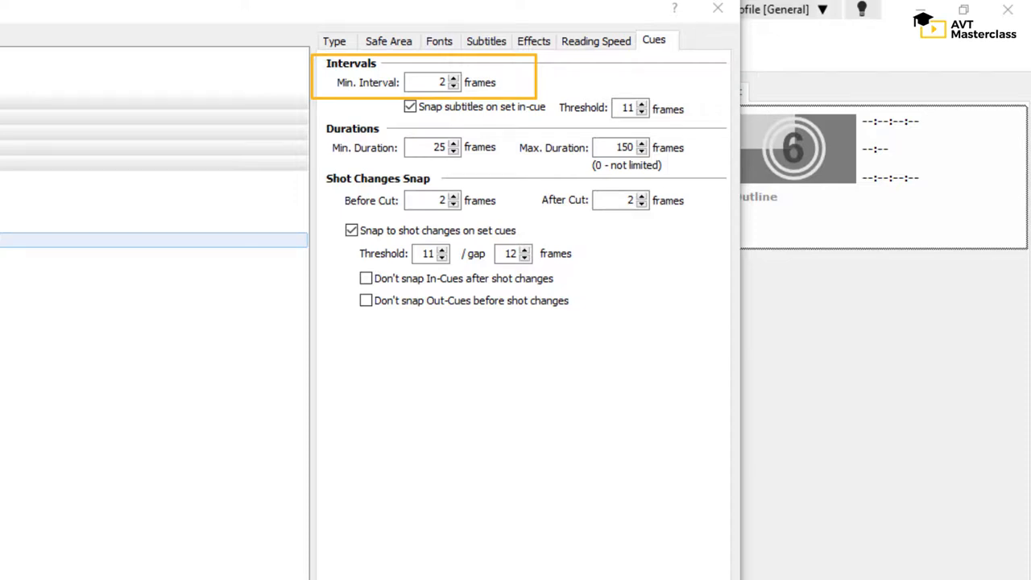
mouse_move(293, 240)
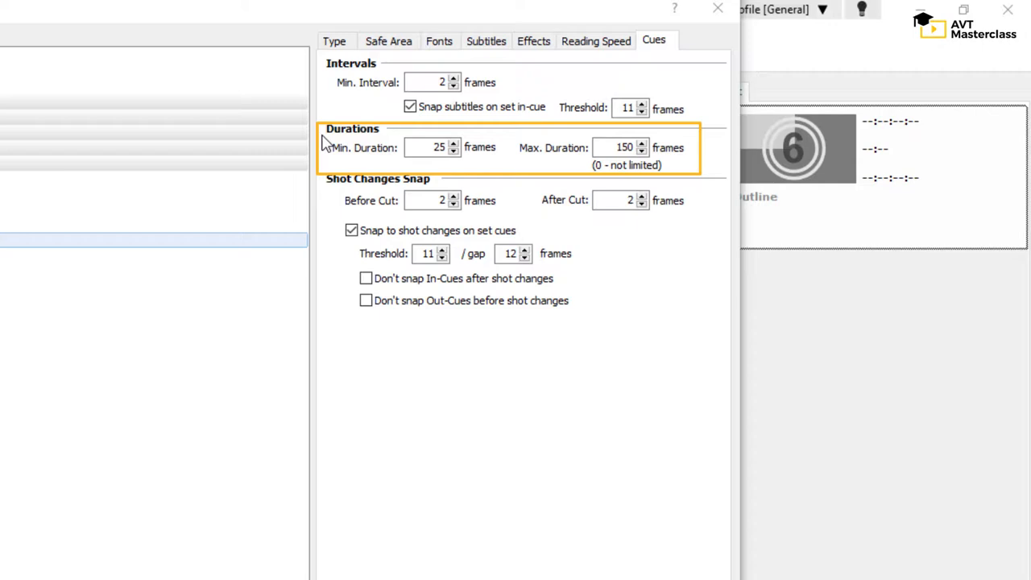
mouse_move(659, 157)
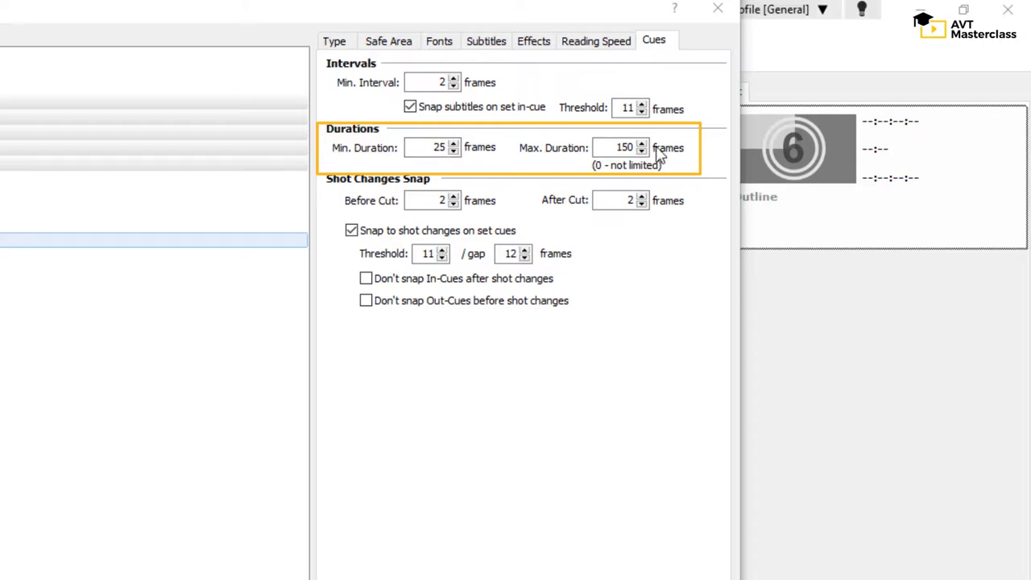
mouse_move(651, 153)
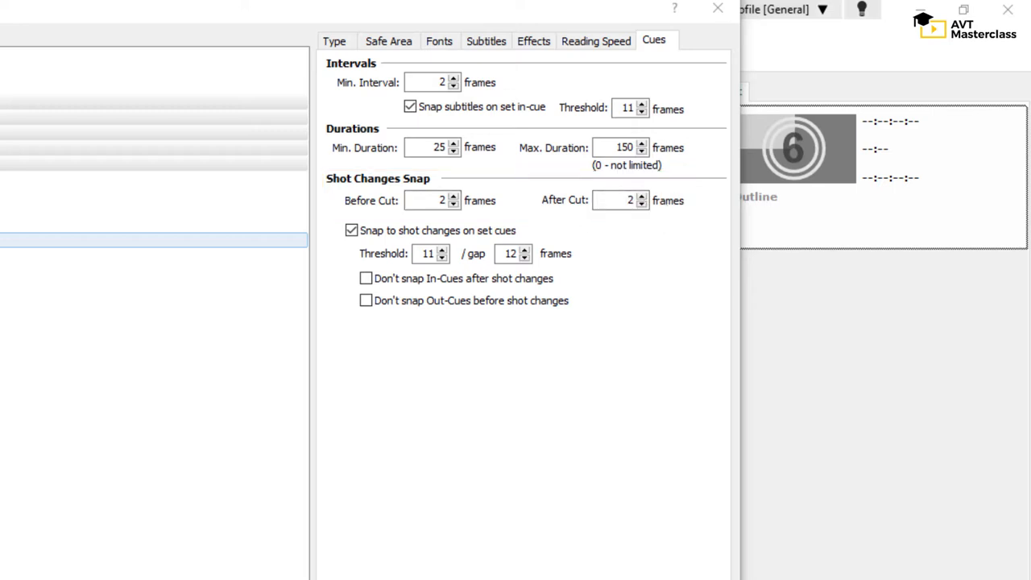
left_click(351, 229)
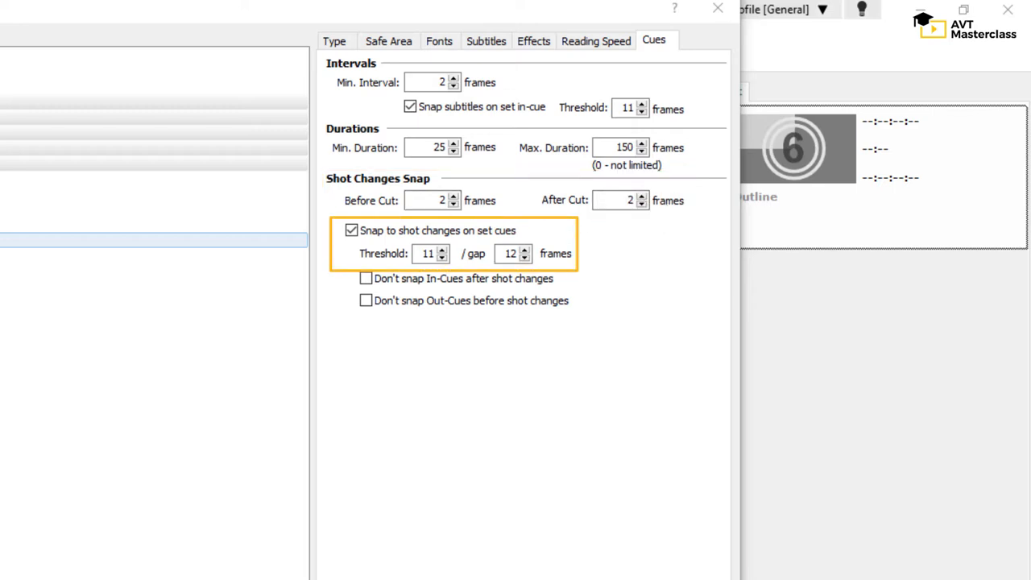
mouse_move(322, 223)
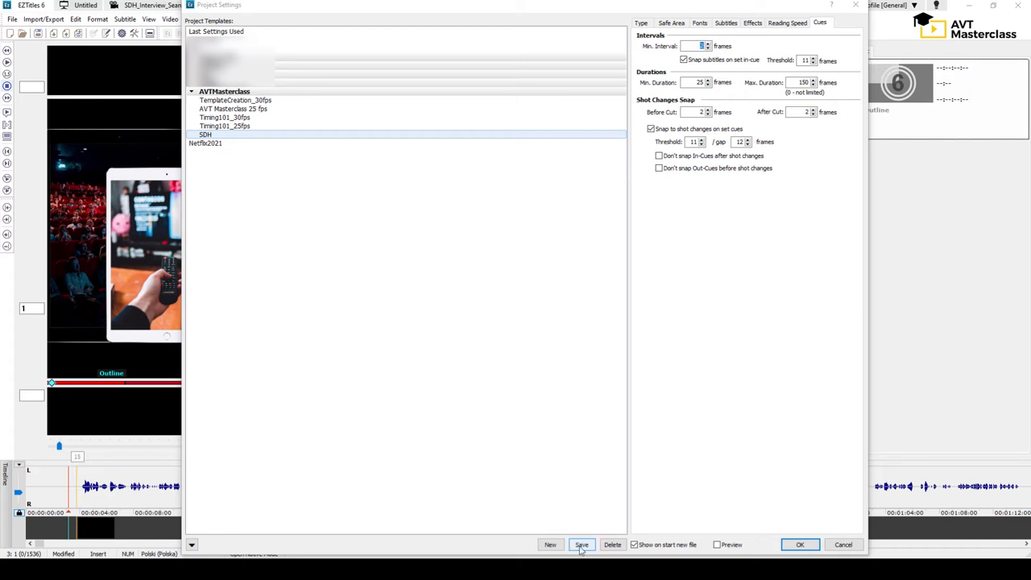
Save the SDH template, bringing up the overwrite confirmation.
left_click(580, 545)
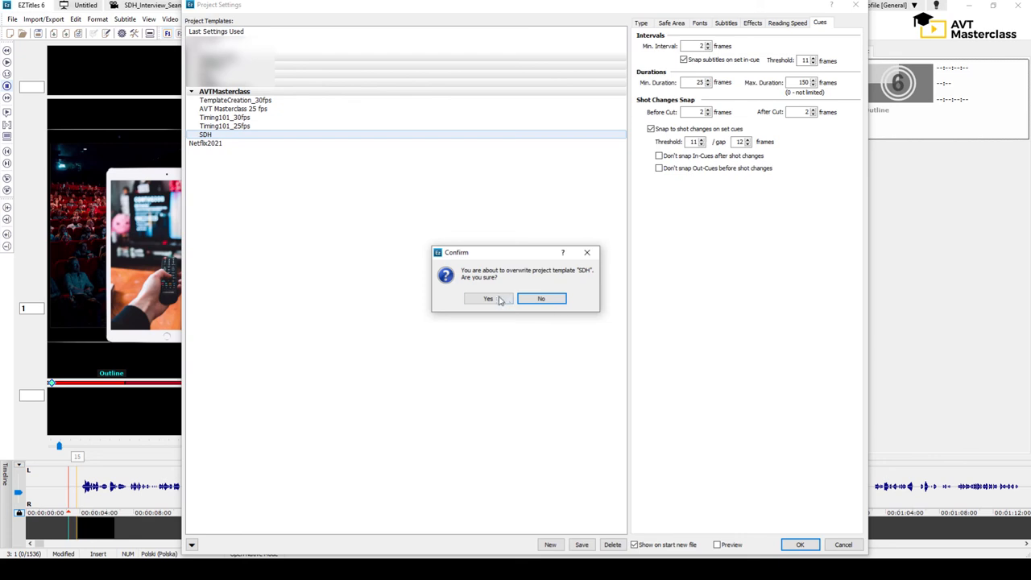